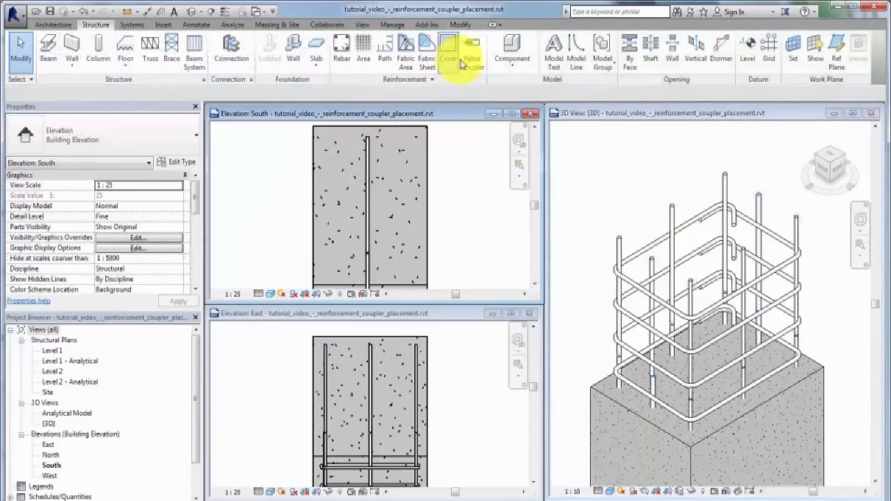
- Start Rebar Coupler set to place between two bars, with type M_Standard Coupler CPL13M
click(470, 51)
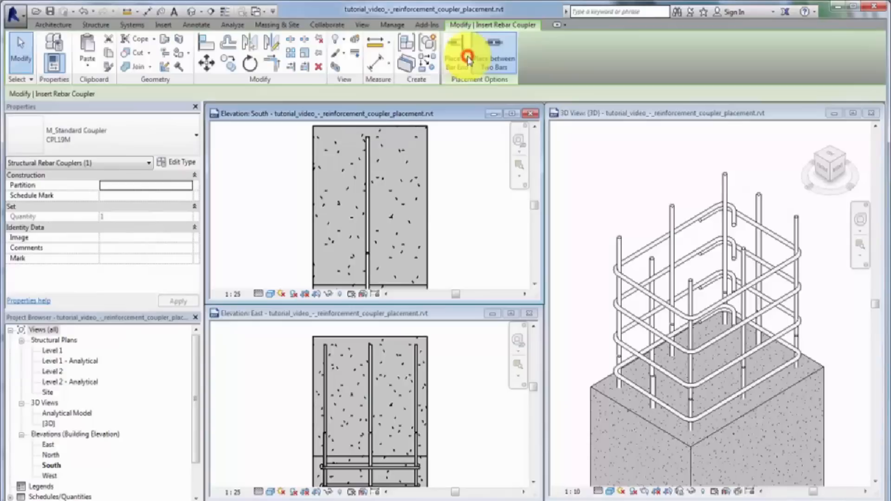
click(494, 54)
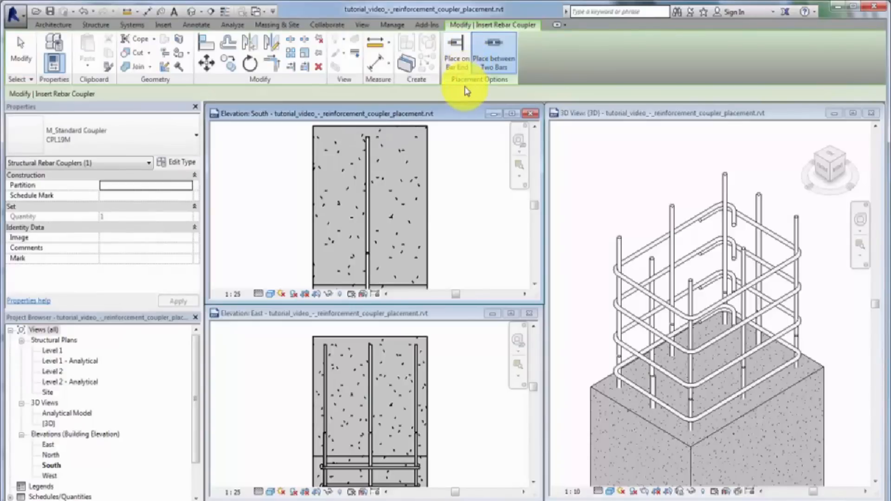
click(494, 51)
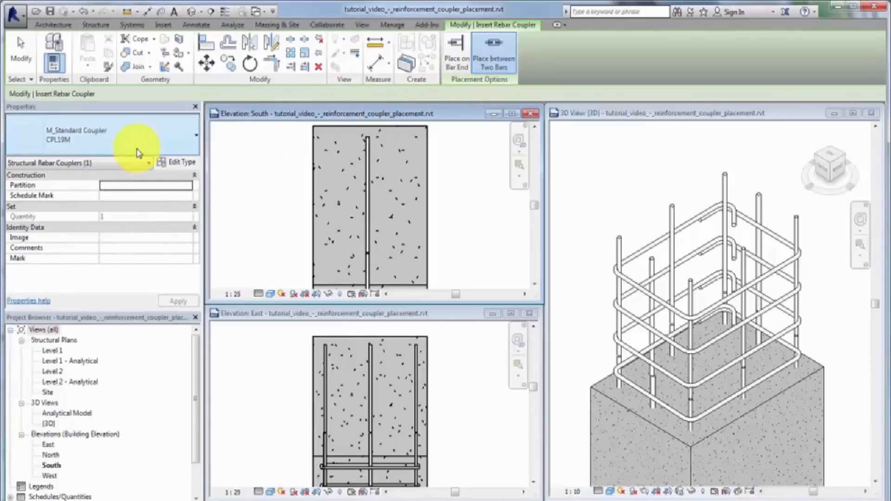
click(196, 135)
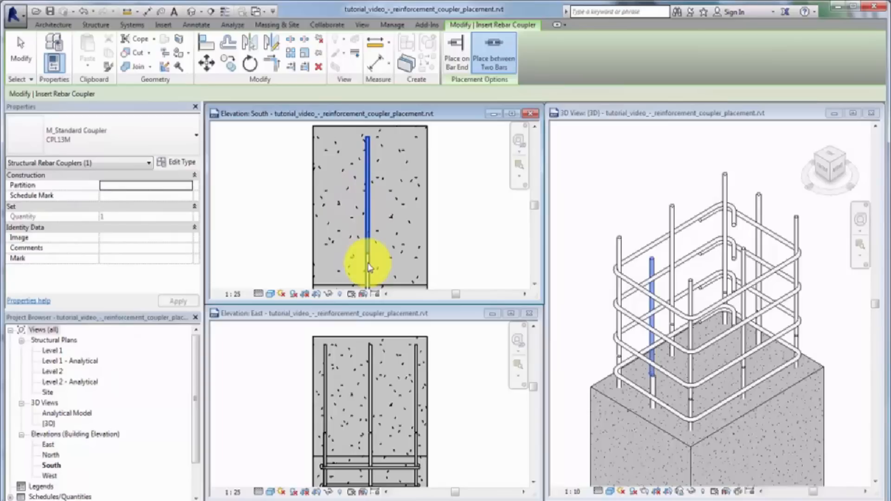
- Insert a standard coupler joining the lapping upper and lower vertical column bars
click(369, 259)
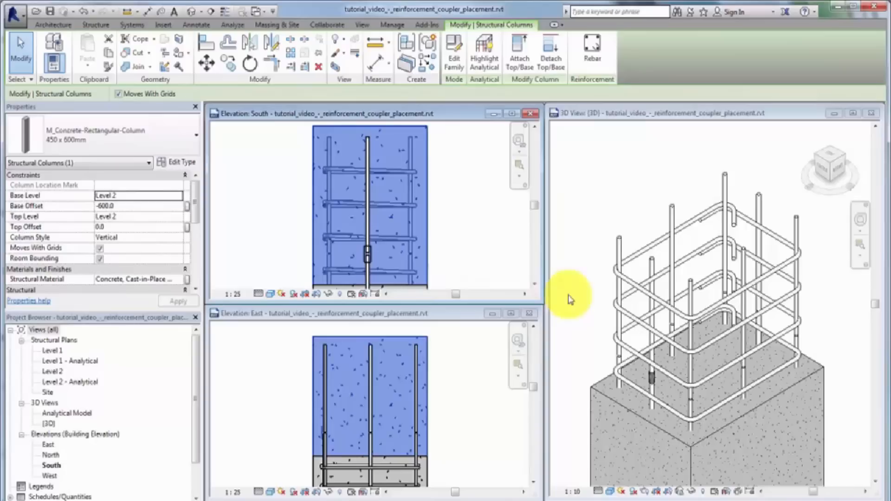
mouse_move(585, 305)
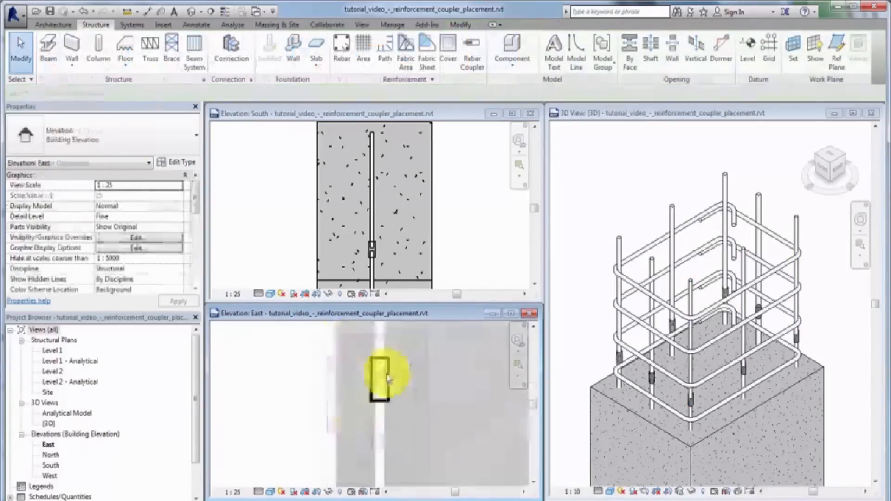
click(378, 379)
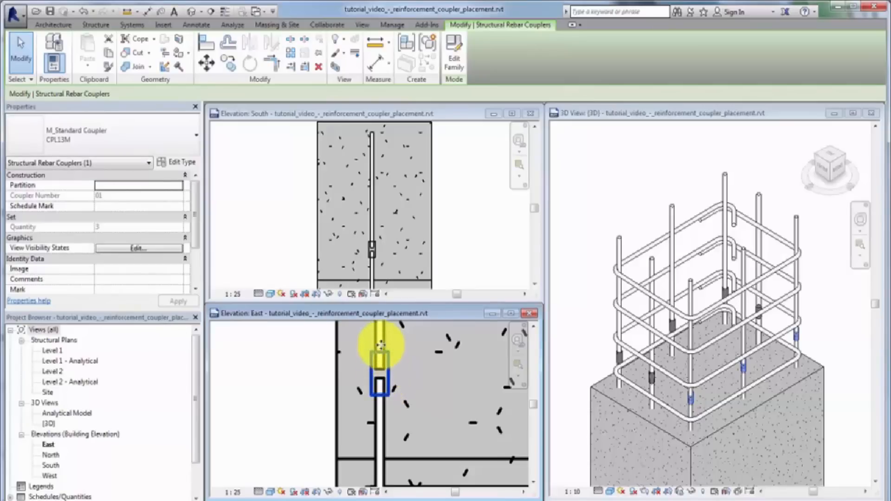
click(379, 375)
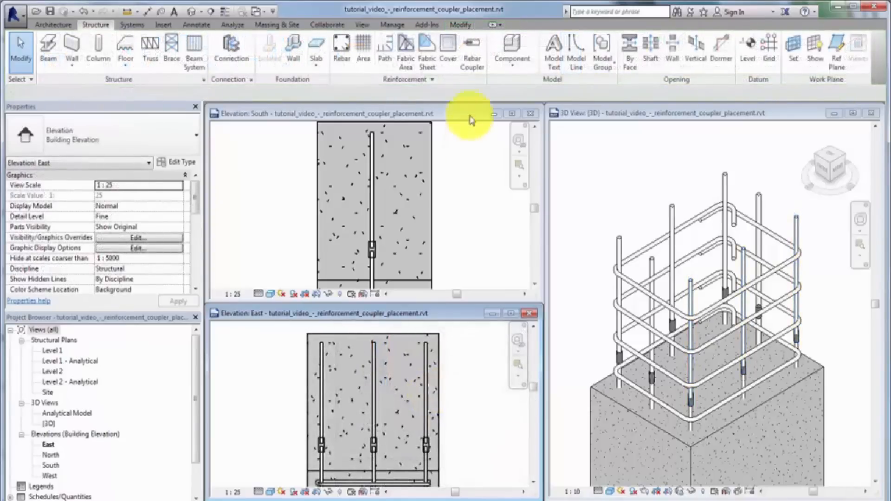
- Place M_Headed Anchor Coupler HA13M on the free top ends of the vertical column bars
click(472, 54)
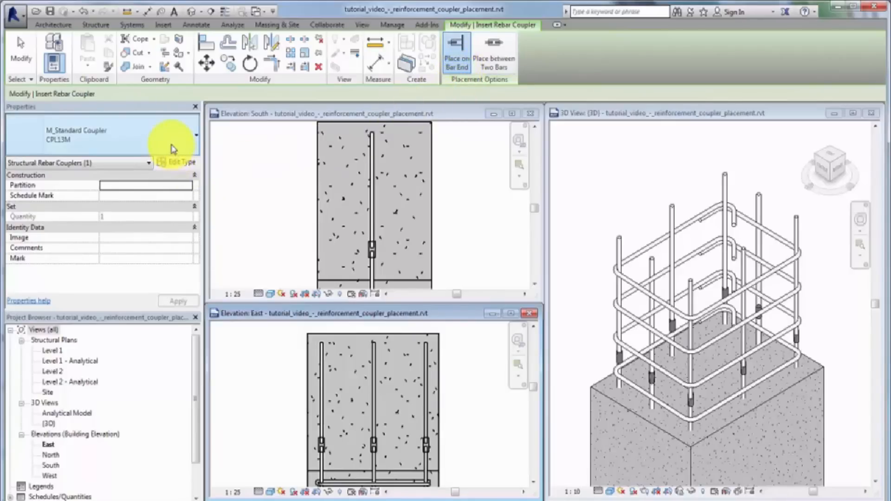
click(195, 135)
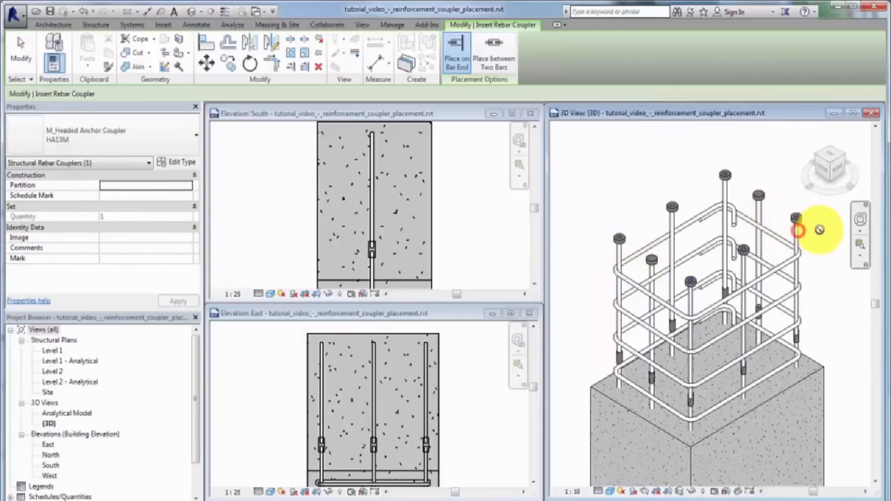
right_click(622, 242)
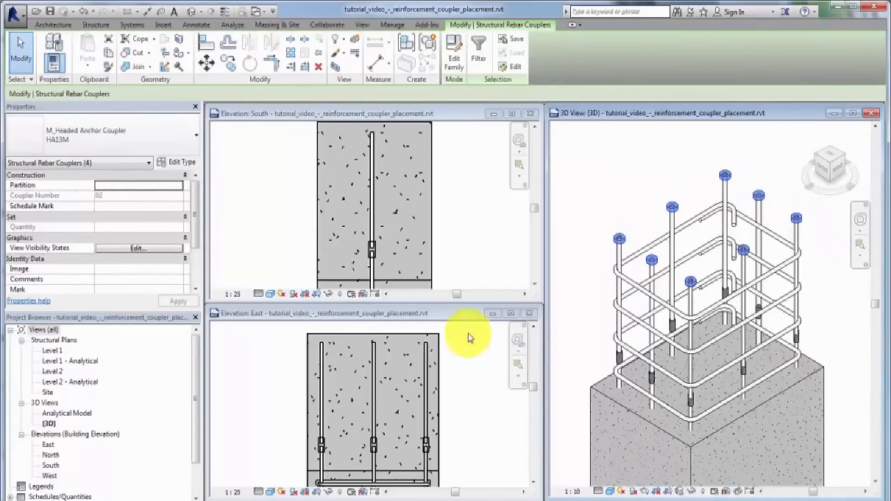
- Set the couplers' view visibility states so they show unobscured in the elevations
click(138, 249)
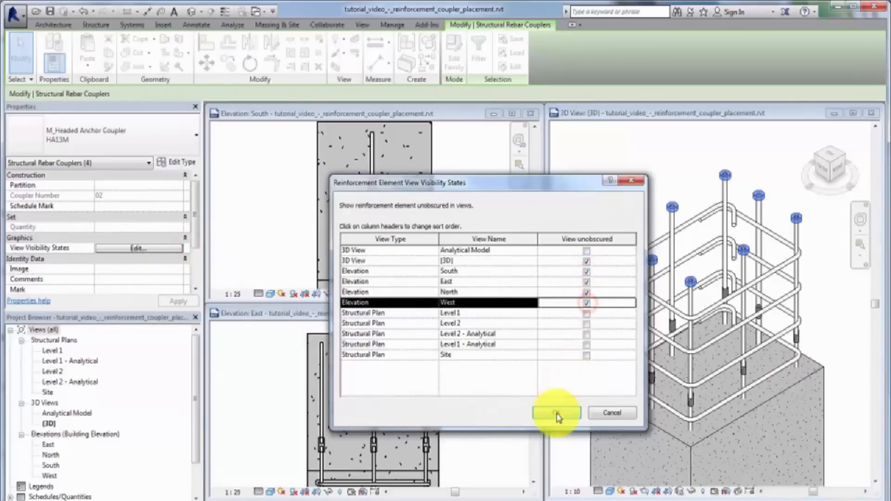
click(556, 412)
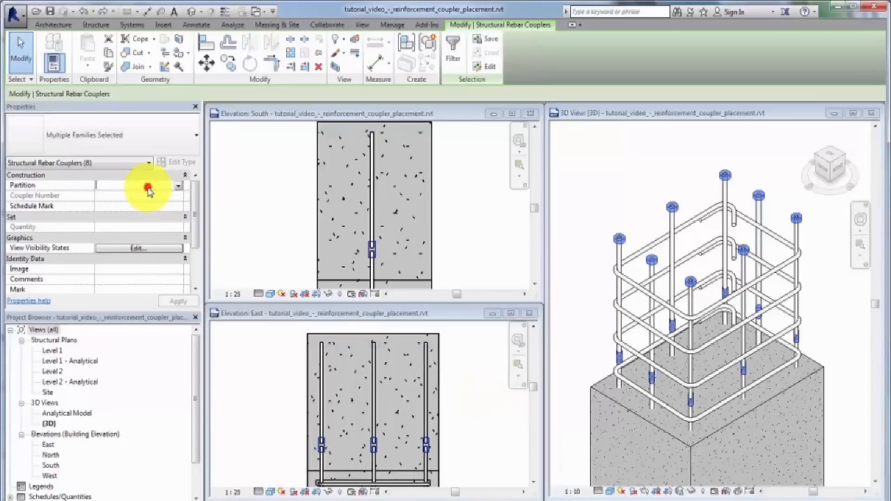
- Assign all eight couplers to the Column_D_West partition
text(Column_D_West)
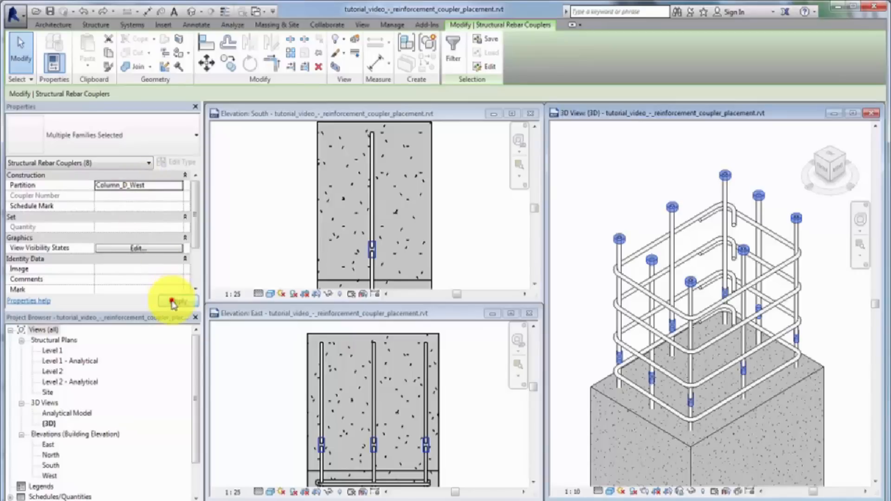
click(472, 54)
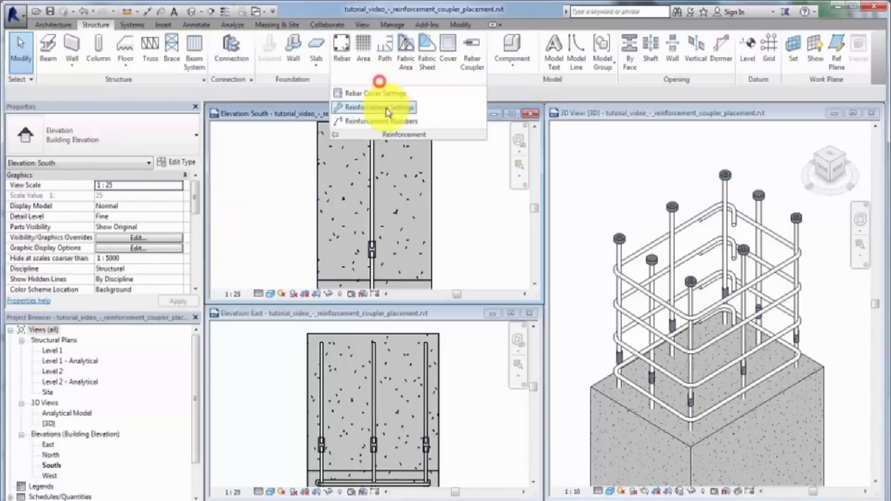
- Review the coupler numbers for Column_D_West in Reinforcement Numbers and confirm
click(380, 108)
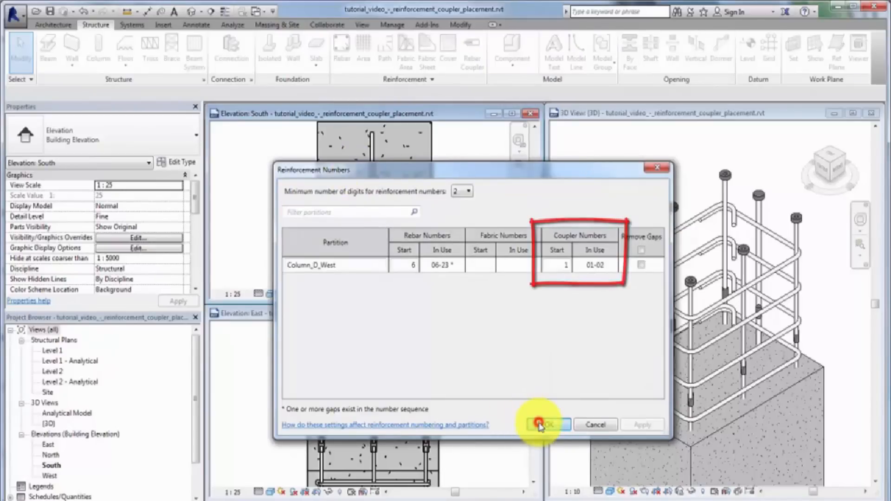
click(544, 424)
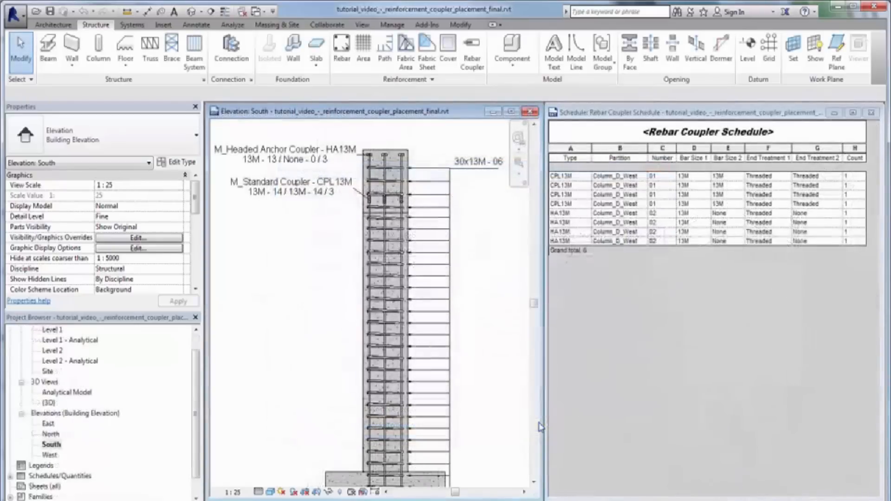